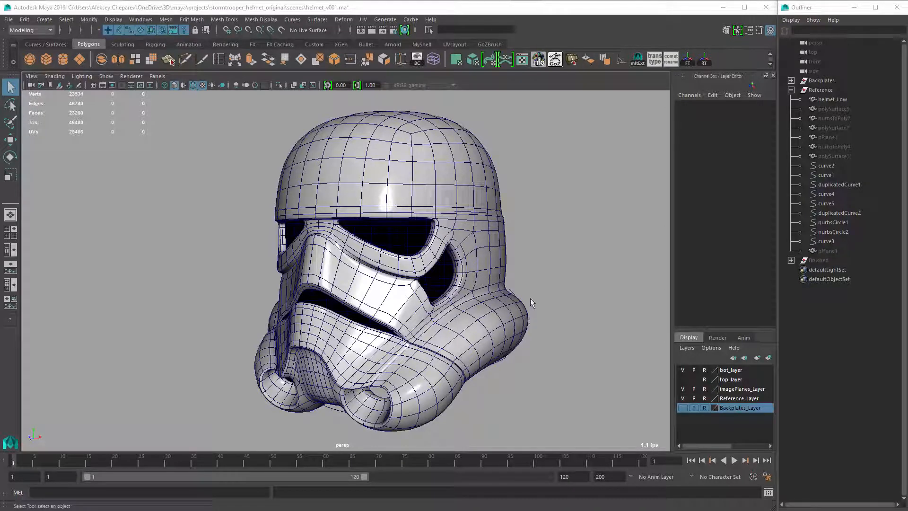
mouse_move(531, 295)
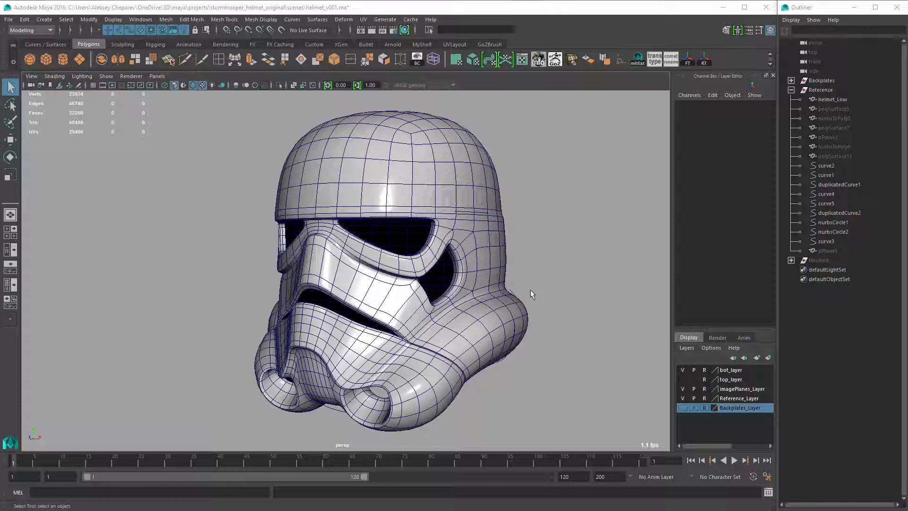
Step: Check the curve against the side reference, then isolate curve1–5 and the duplicated curves in perspective
drag(532, 294, 408, 356)
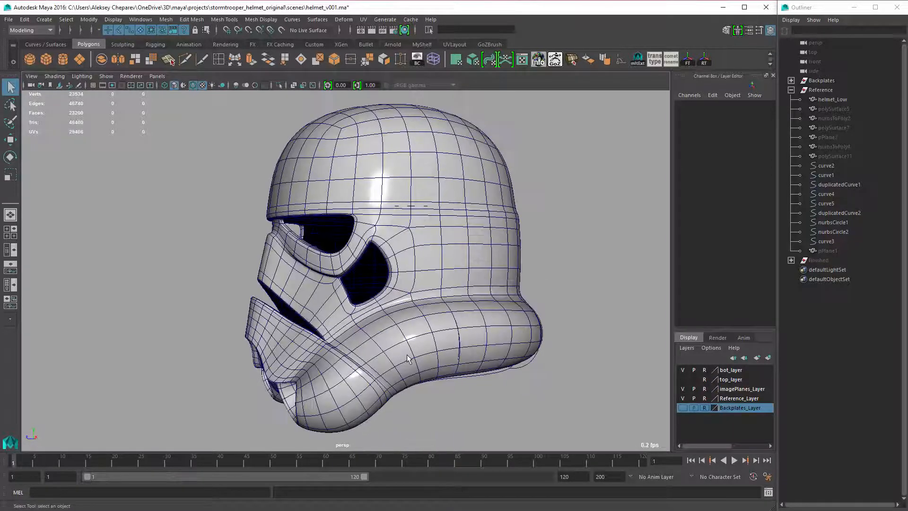
drag(406, 358, 483, 361)
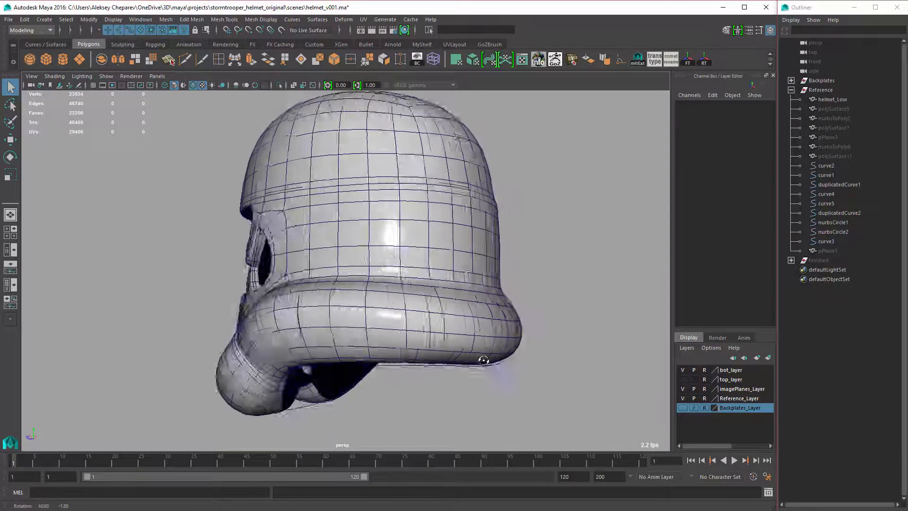
drag(484, 359, 498, 359)
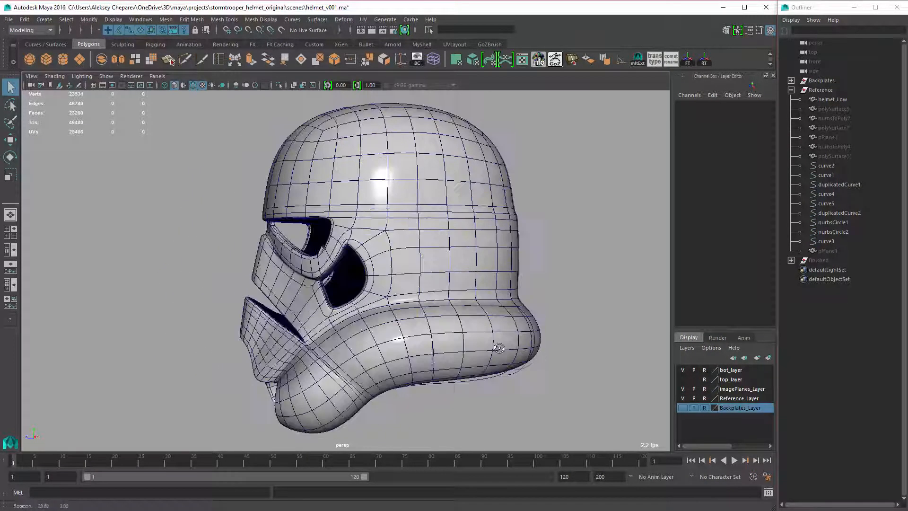
click(832, 99)
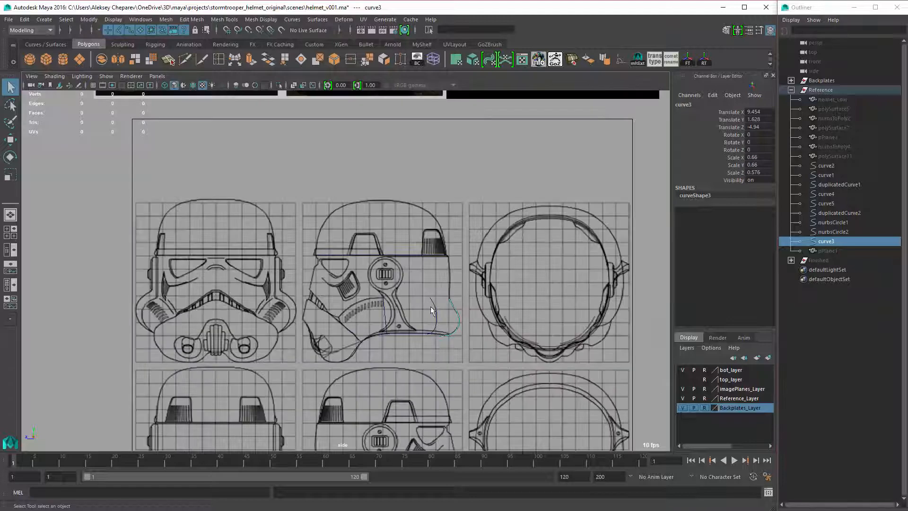
scroll(down, 3)
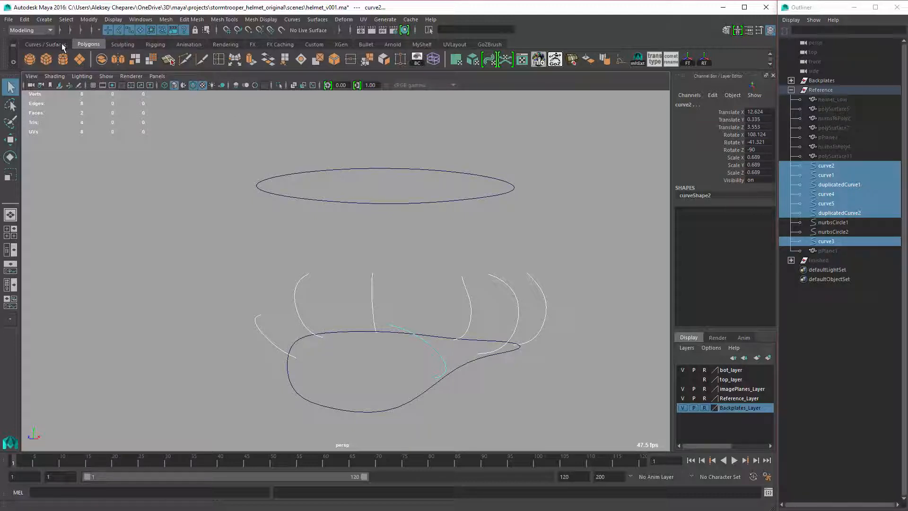
Step: Reset Loft options, then output polygon quads with per-span tessellation, U and V set to 1
click(44, 43)
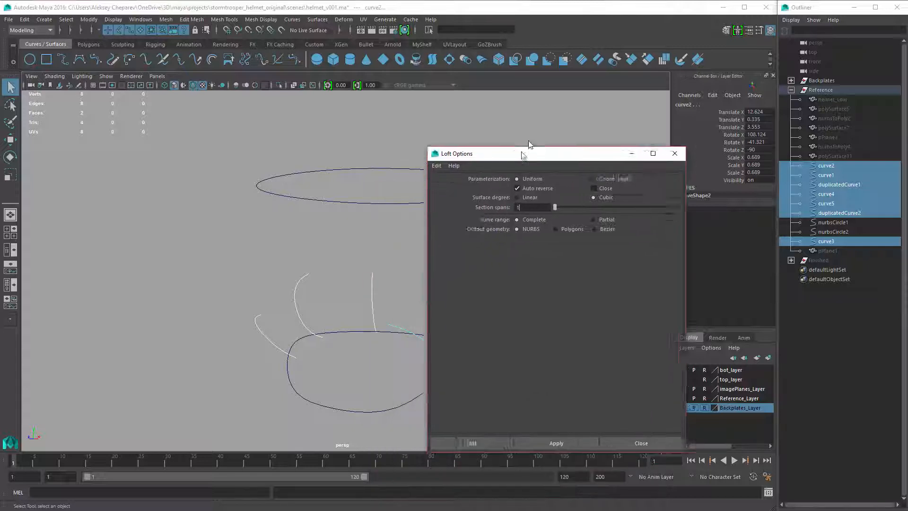
click(437, 122)
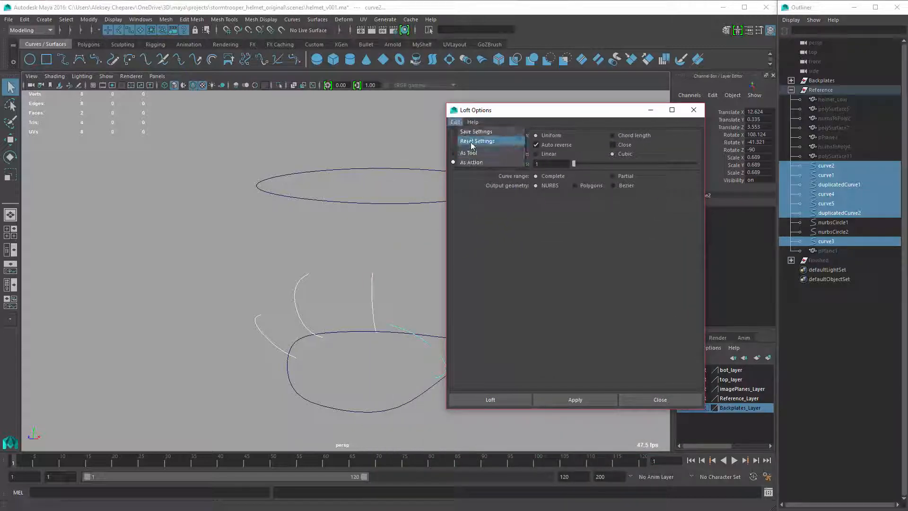
click(477, 141)
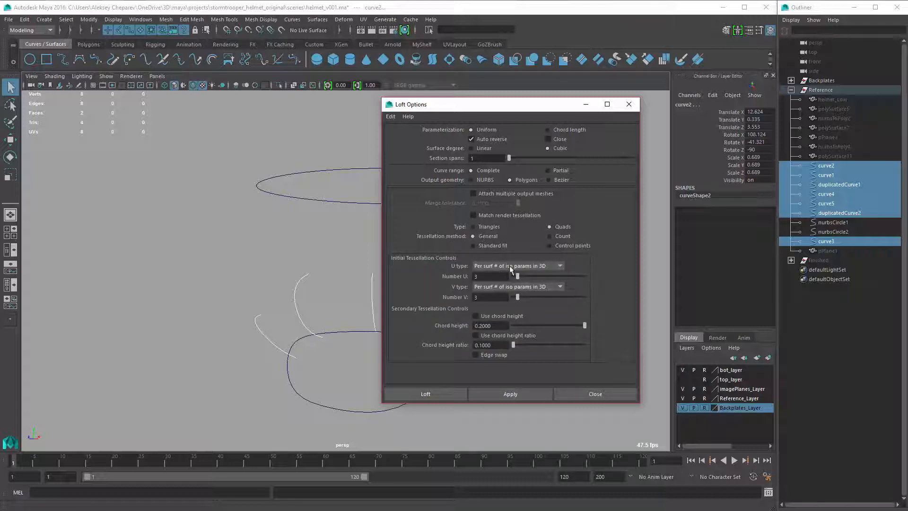
mouse_move(305, 303)
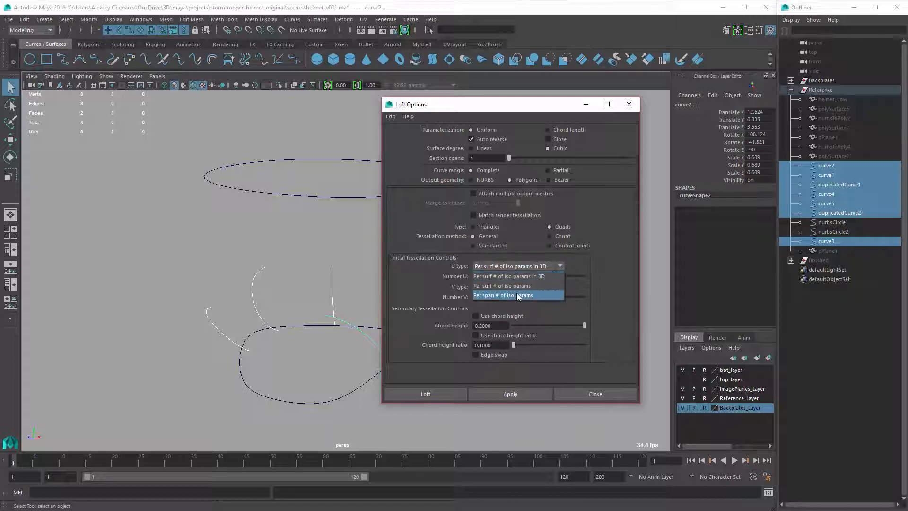
click(503, 295)
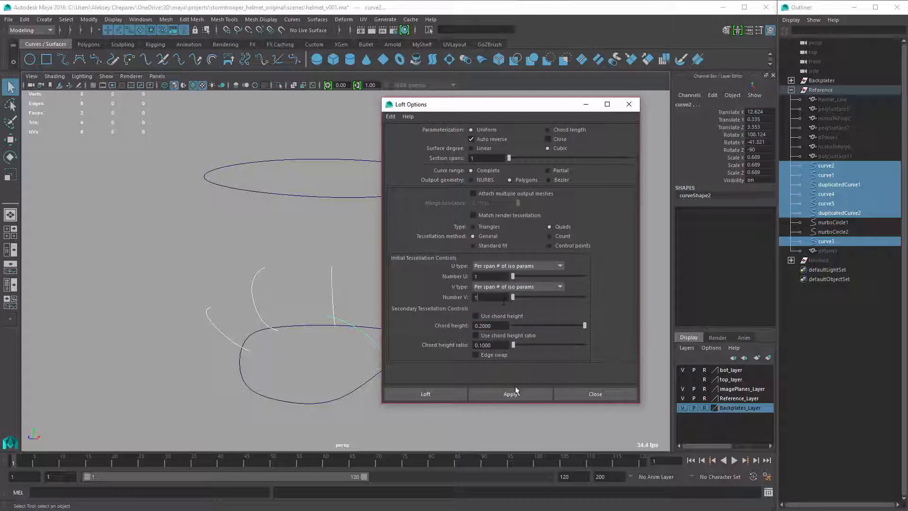
Step: Loft the guide curves into a quad polygon panel and raise the nurbsTessellate1 divisions
click(425, 394)
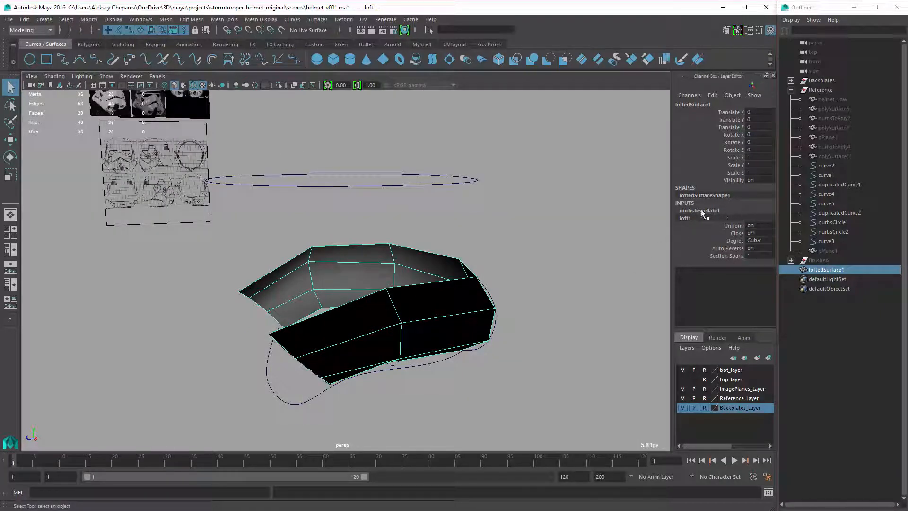
click(700, 210)
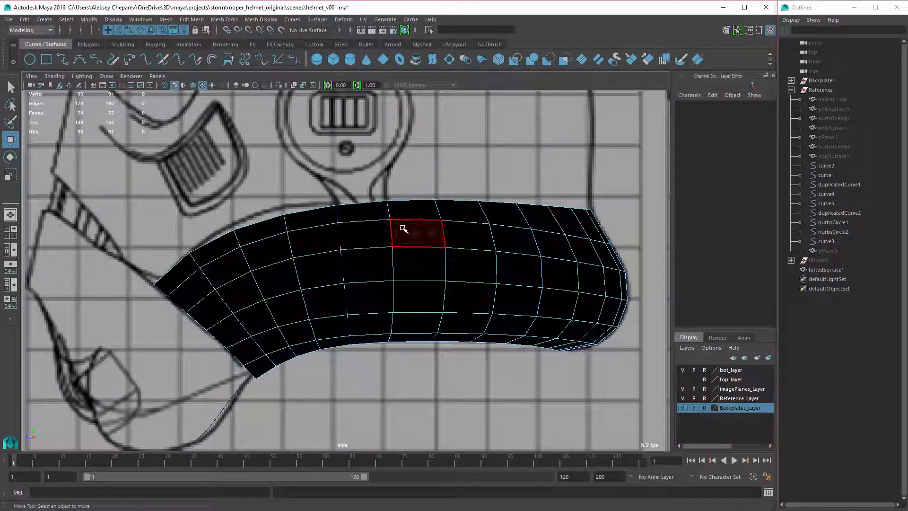
Step: Select edge loops on the lofted panel and attach six lattices to successive sections
click(88, 44)
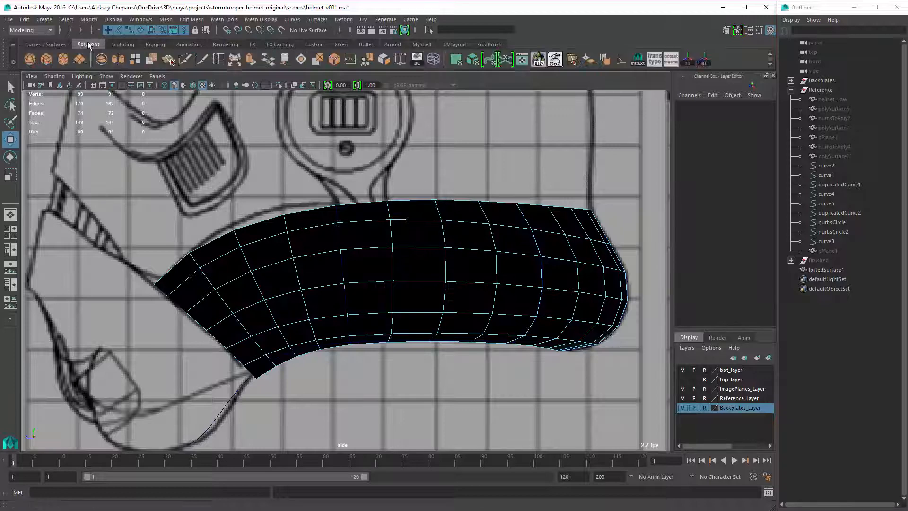
right_click(292, 257)
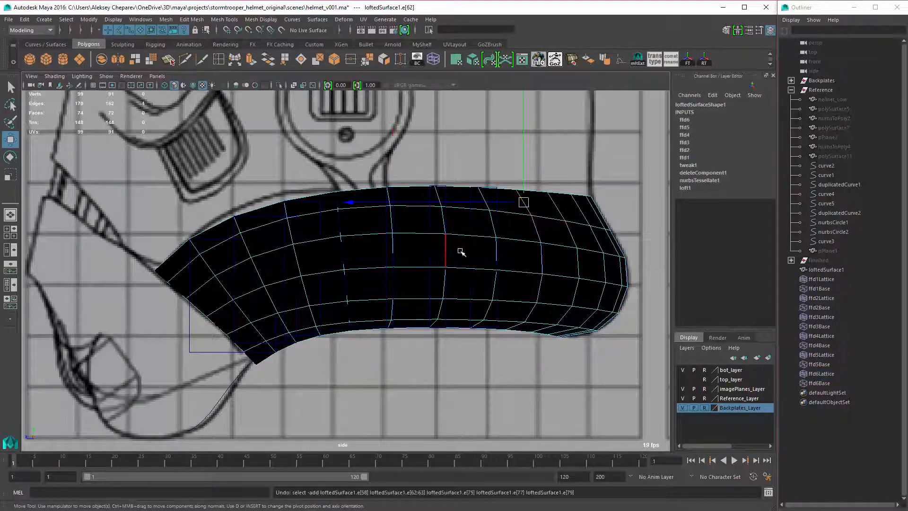
click(821, 279)
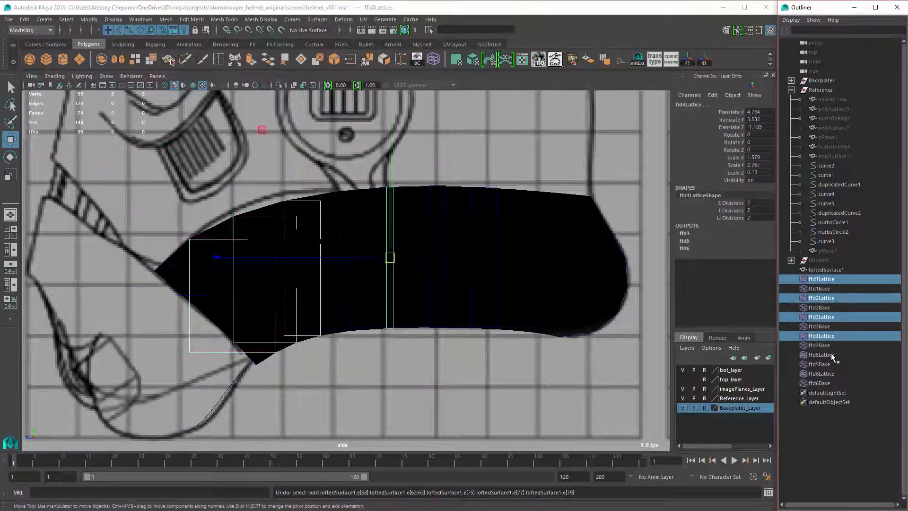
Step: Move ffd lattice points so the panel's lower edge follows the reference outline
click(821, 373)
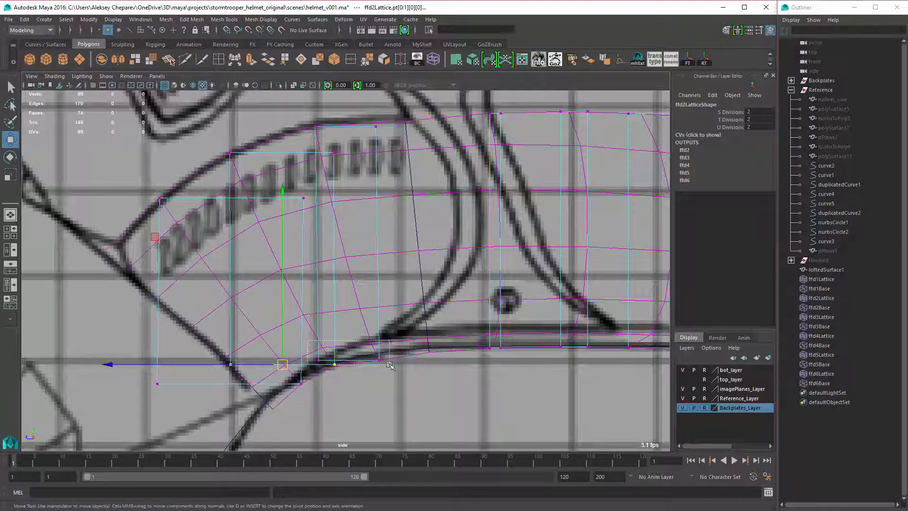
drag(282, 365, 346, 354)
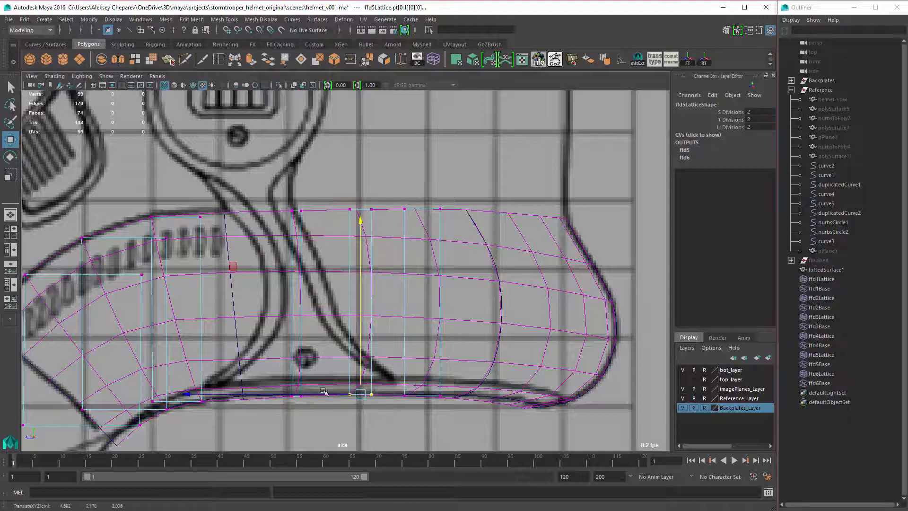
drag(360, 394, 297, 394)
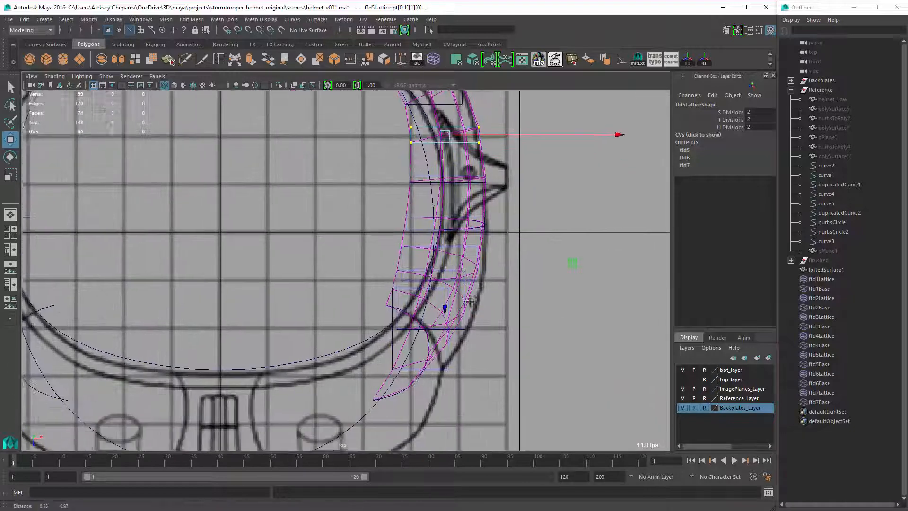
right_click(465, 378)
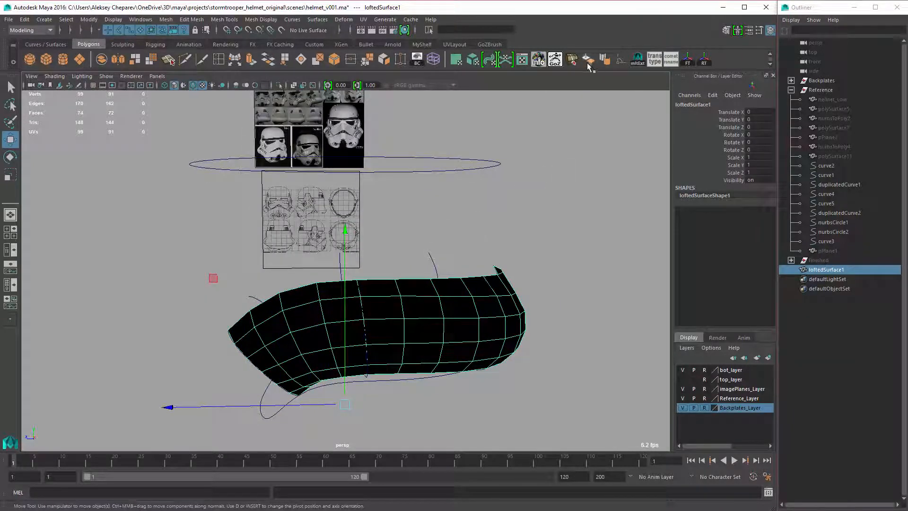
Step: Reverse the cheek panel's surface normals via Mesh Display > Reverse
click(261, 19)
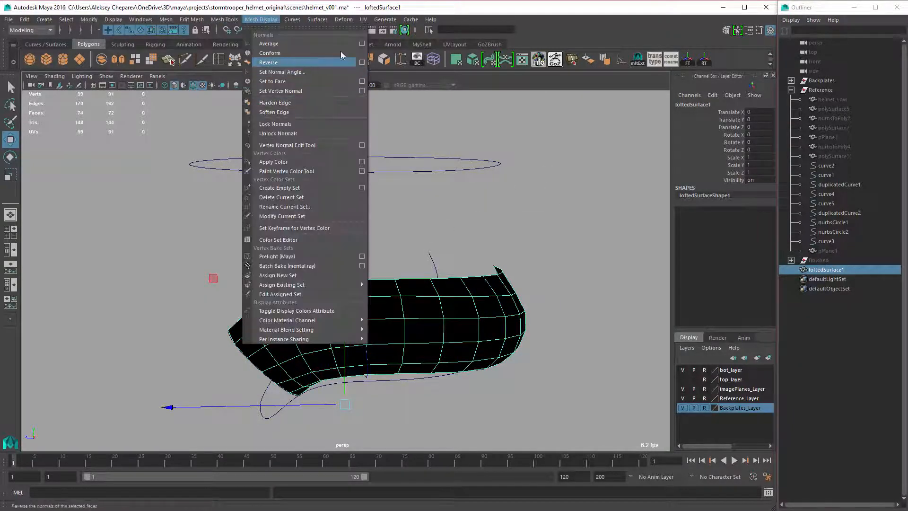
click(268, 62)
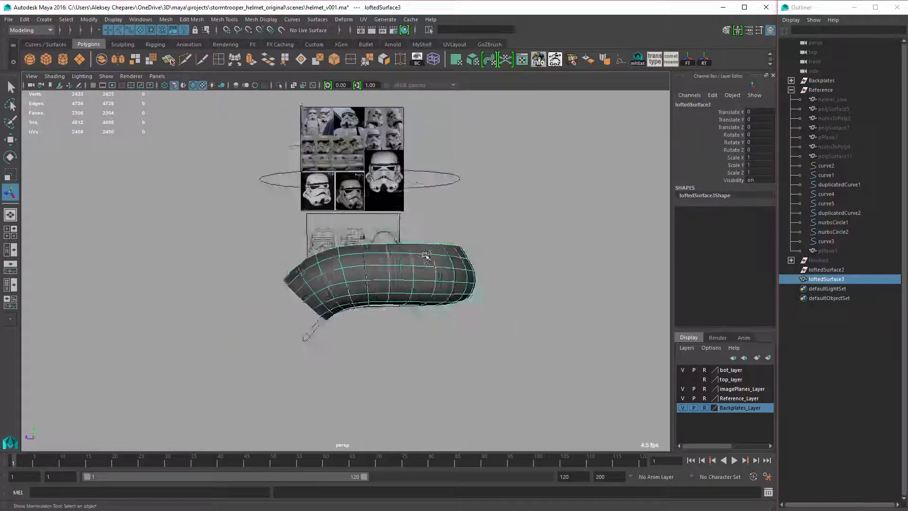
Step: Compare the cheek piece in the front view, then show all hidden objects with showHidden -a
click(821, 90)
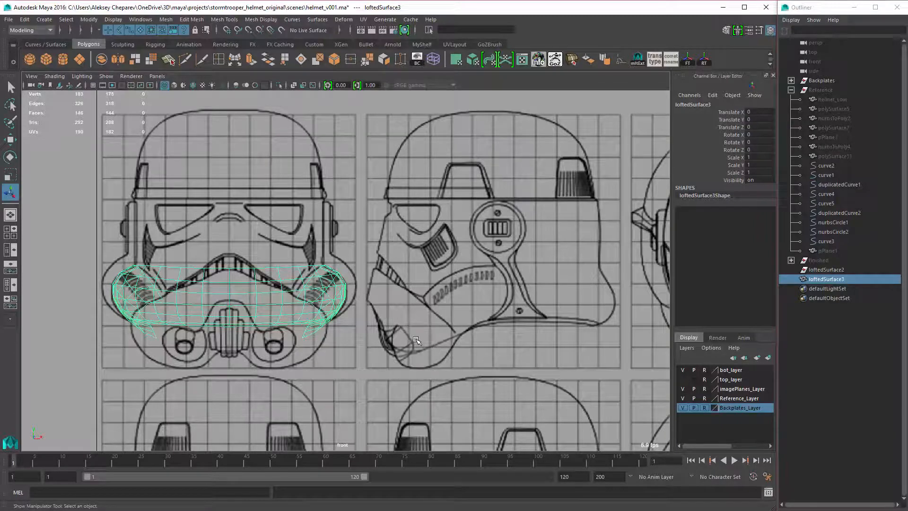
right_click(467, 285)
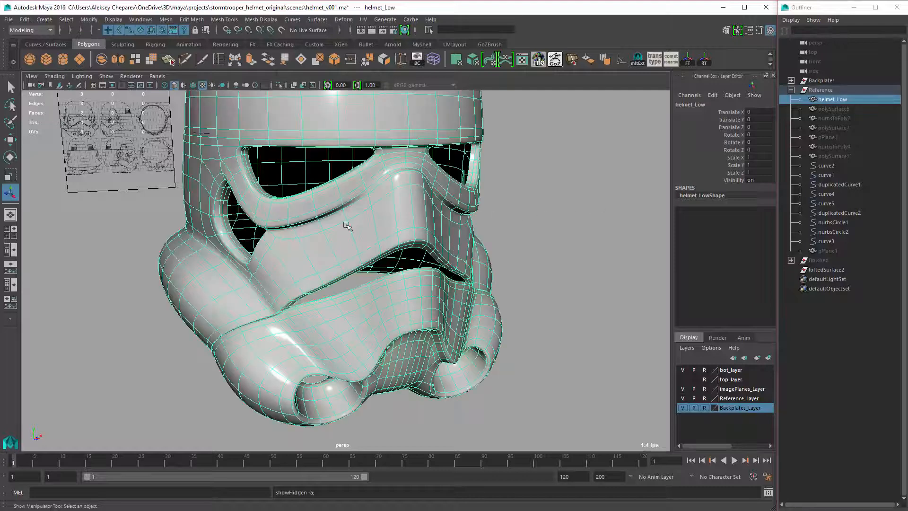
Step: Duplicate helmet_Low and select faces in its lower cheek area, tumbling inside the helmet
drag(348, 226, 351, 236)
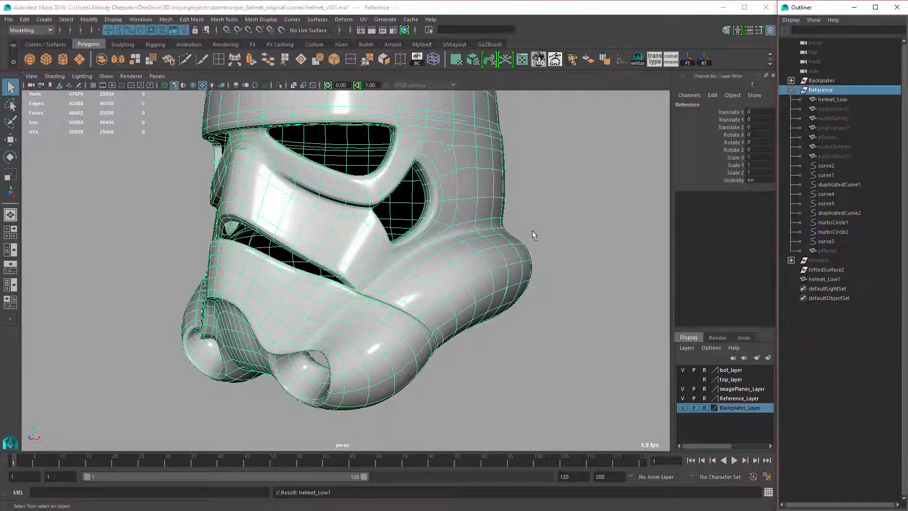
right_click(324, 320)
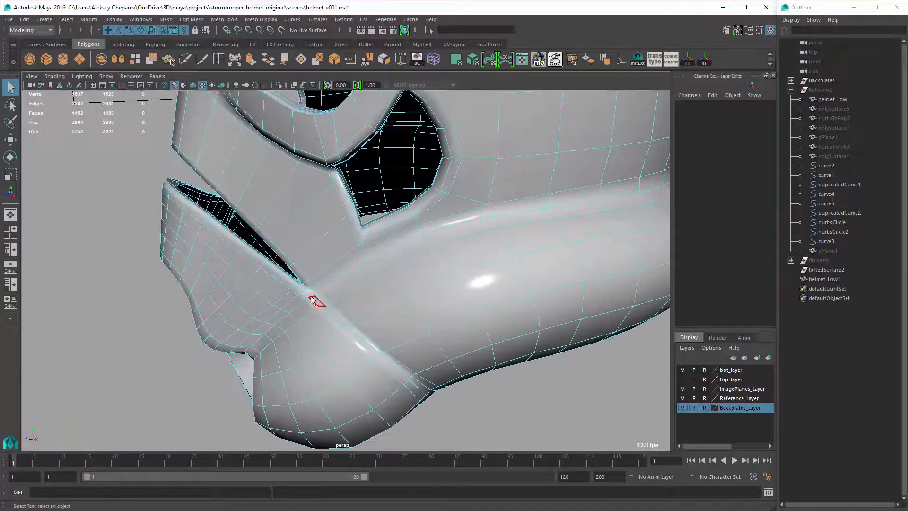
click(317, 306)
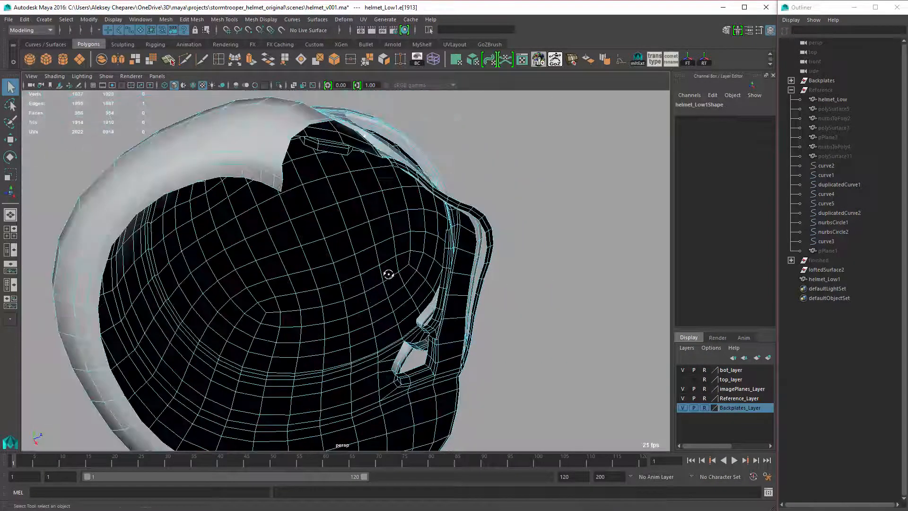
drag(388, 274, 542, 216)
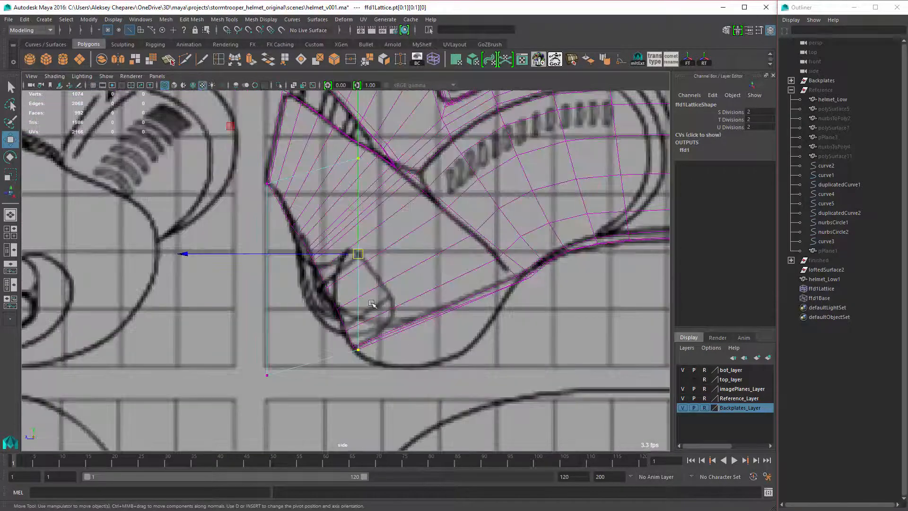
Step: In the front view, move polySurface32 vertices onto the reference's nose, mouth and cheek curves
key(space)
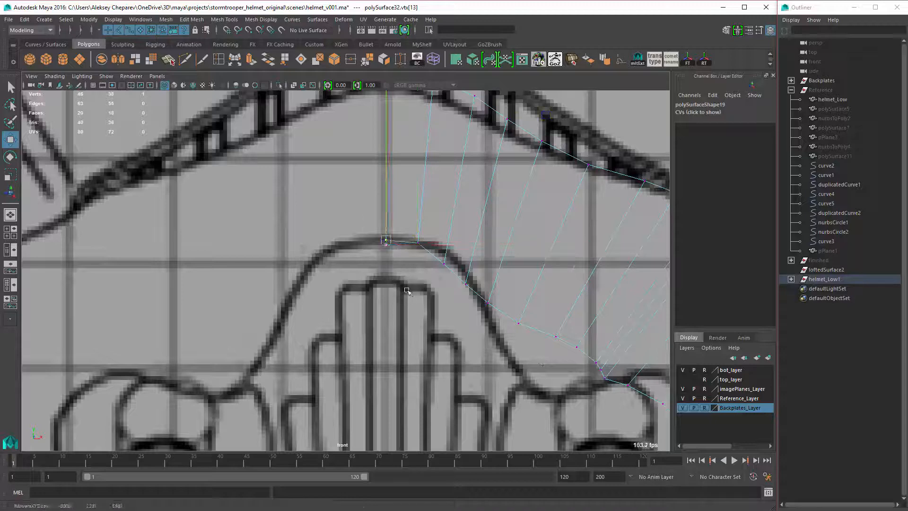
drag(388, 241, 469, 281)
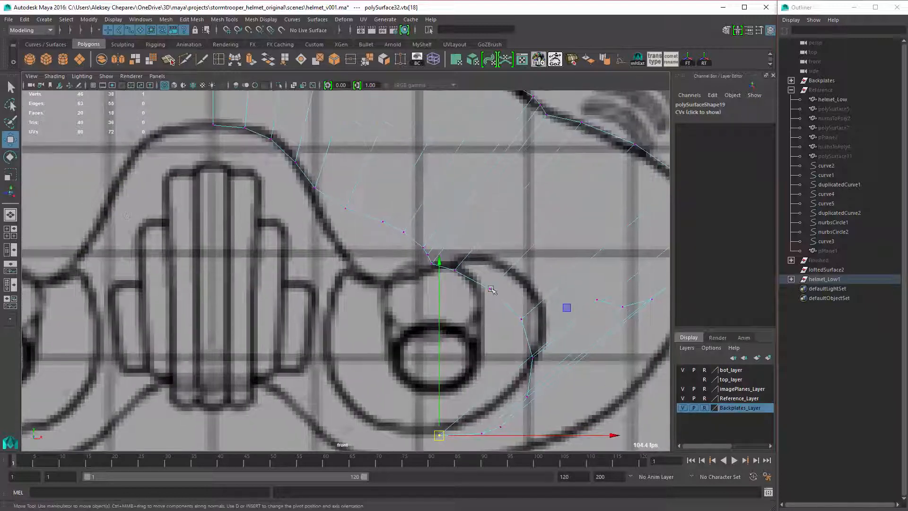
drag(439, 435, 528, 283)
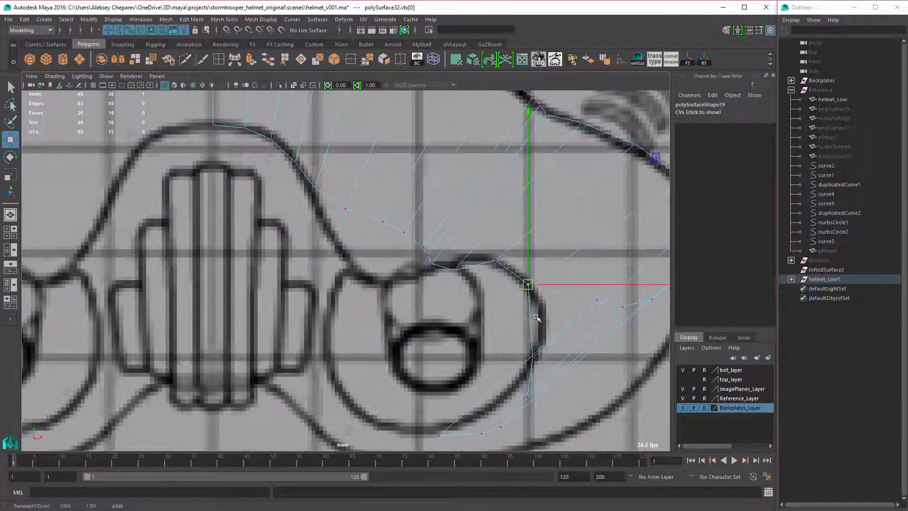
drag(527, 284, 530, 387)
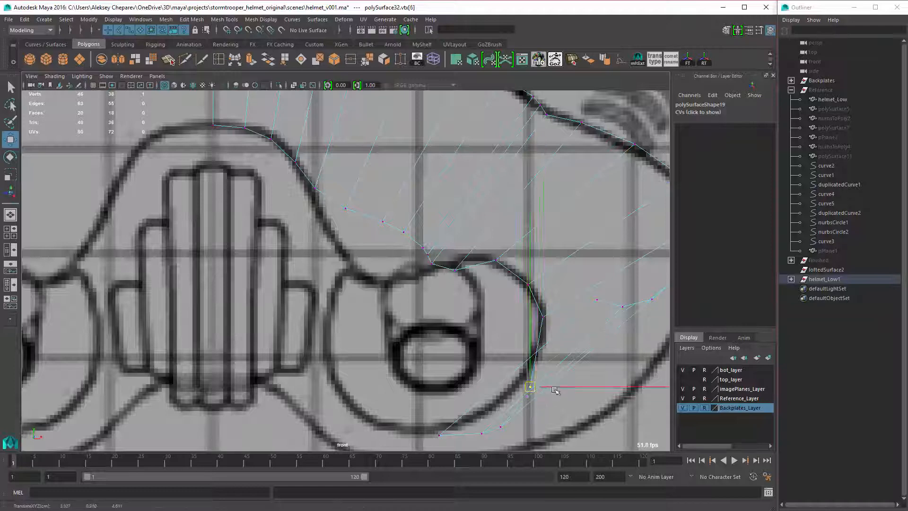
drag(528, 387, 509, 388)
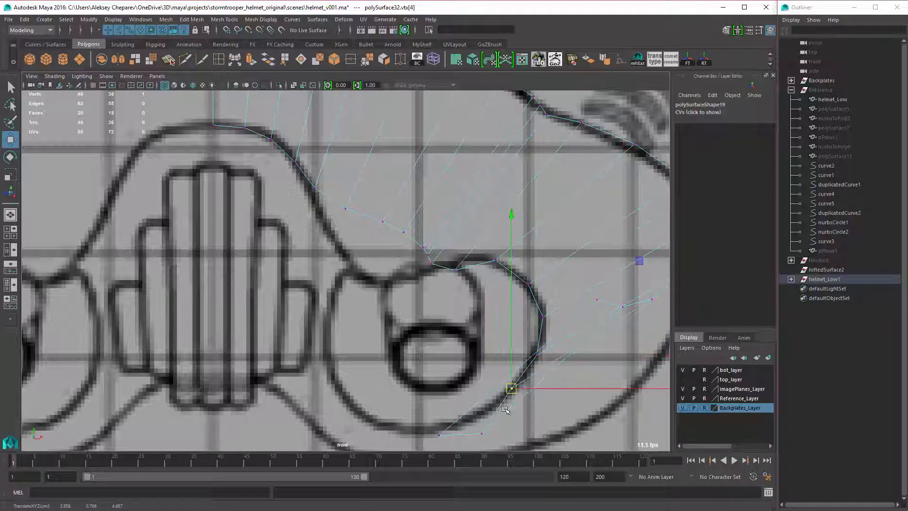
drag(512, 388, 480, 414)
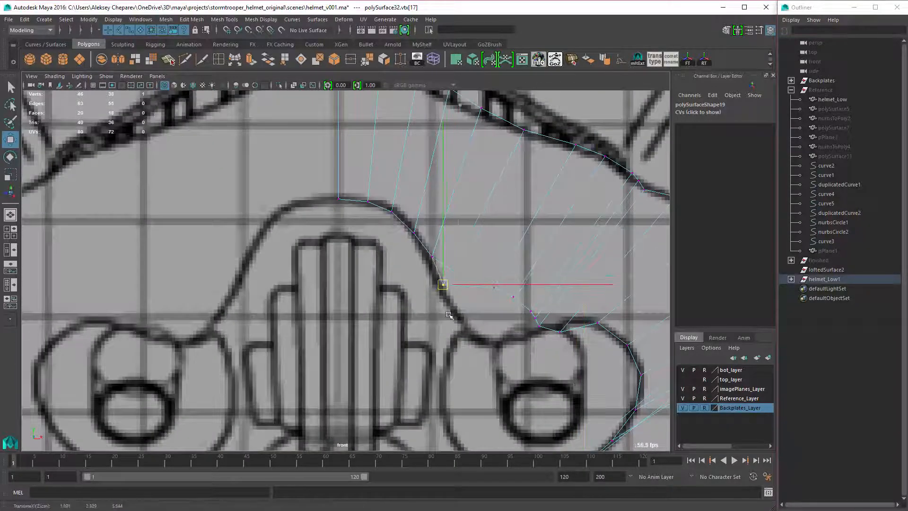
drag(443, 284, 427, 258)
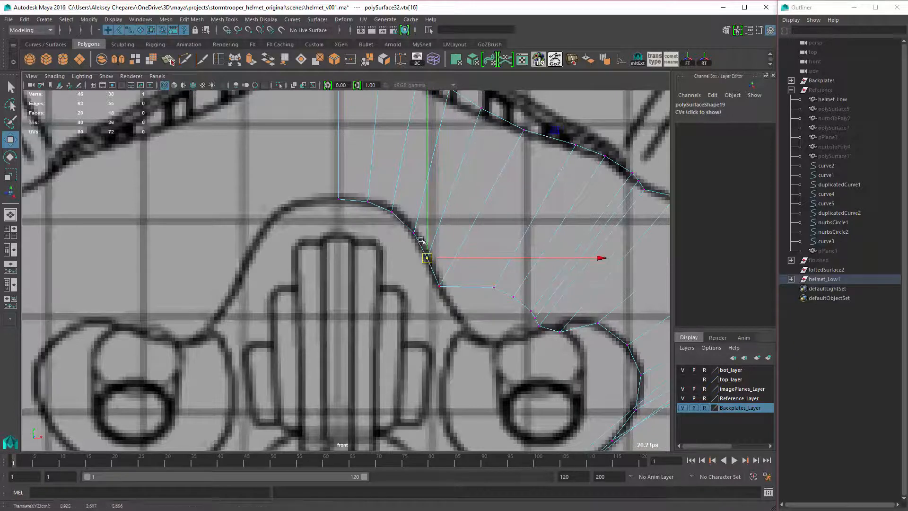
drag(427, 258, 394, 210)
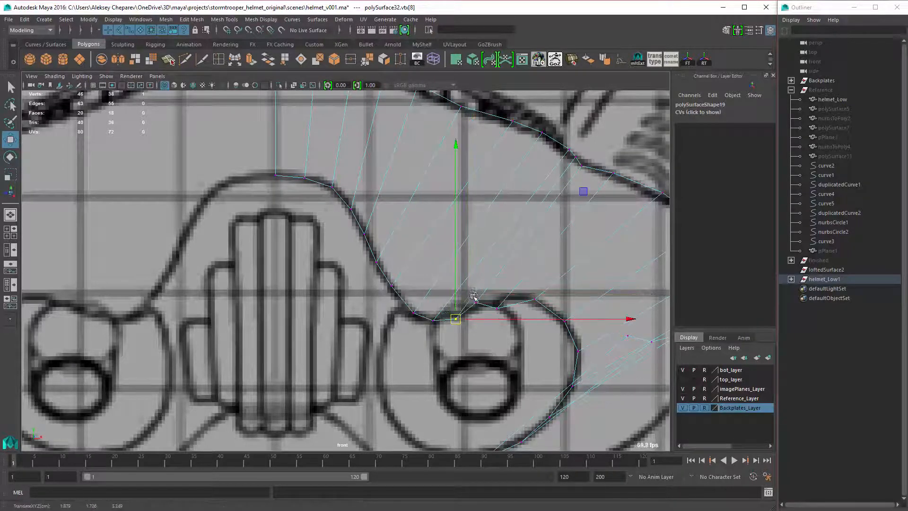
drag(455, 318, 505, 300)
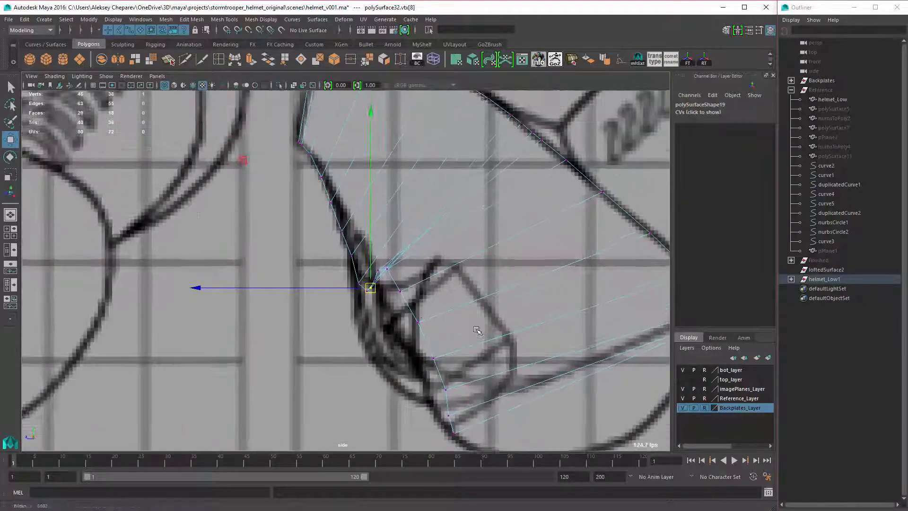
Step: Switch to the four-view layout and nudge polySurface32 vertices onto the side reference outline
key(space)
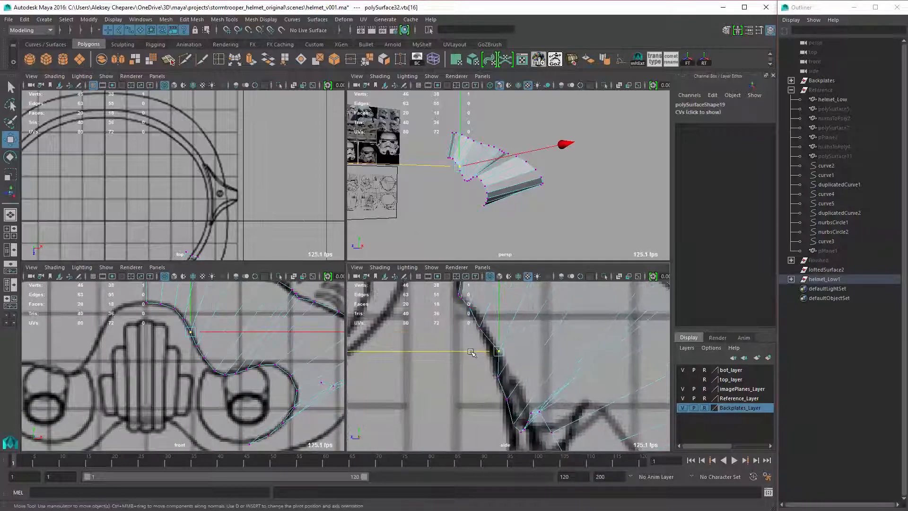
drag(498, 351, 483, 329)
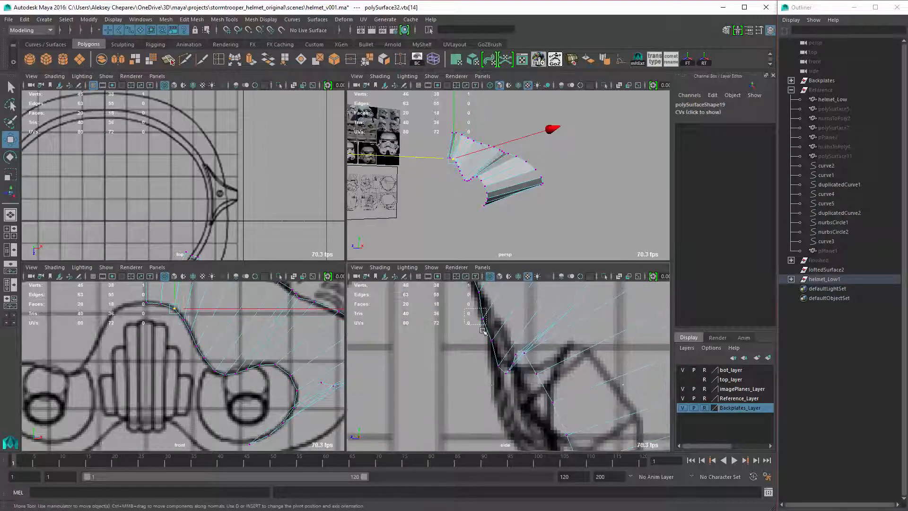
drag(480, 321, 501, 347)
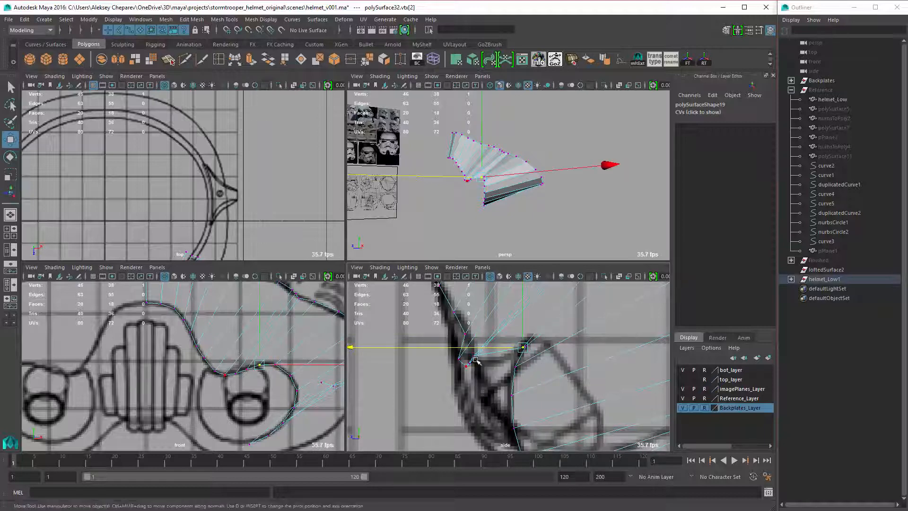
drag(475, 359, 524, 354)
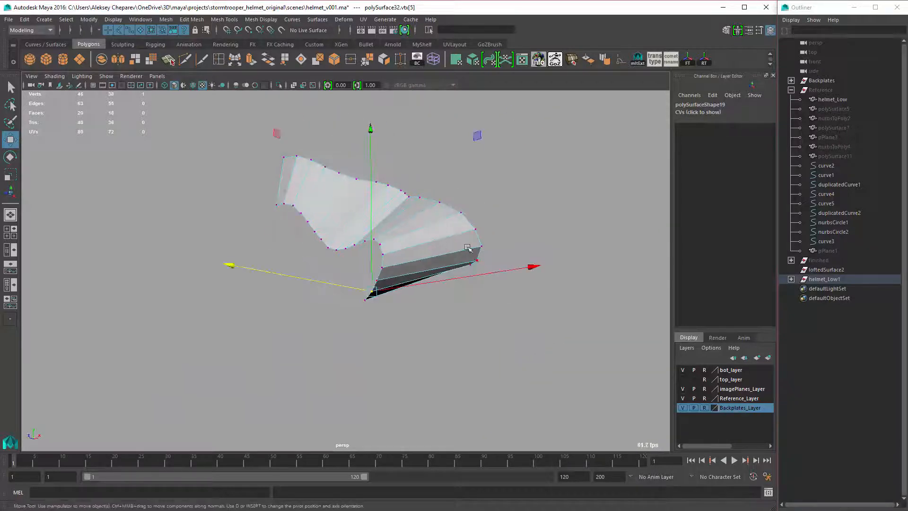
Step: Insert edge loops across the cheek piece, bringing polySurface32 to 74 faces
drag(467, 248, 402, 286)
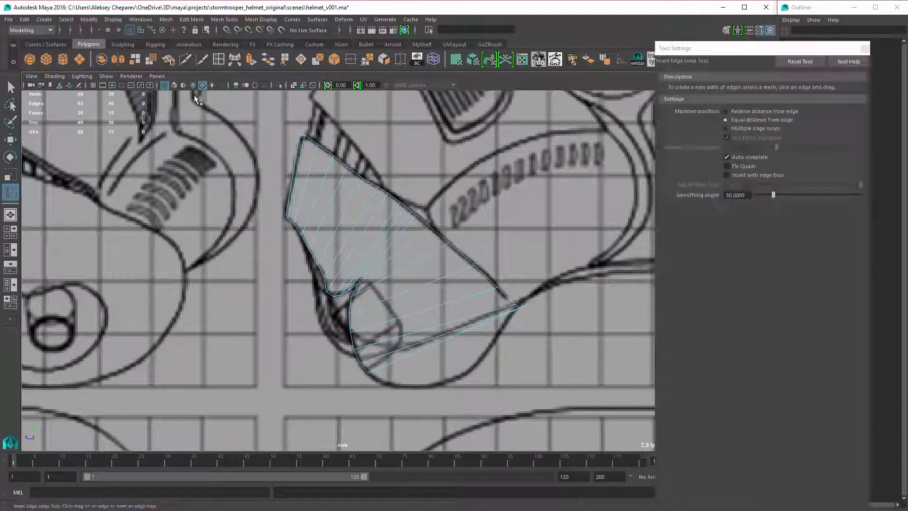
click(725, 128)
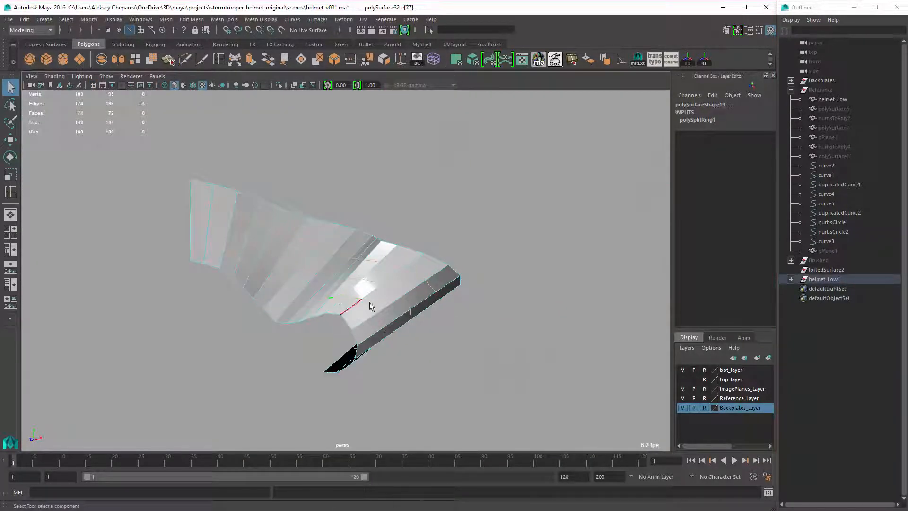
drag(371, 304, 404, 302)
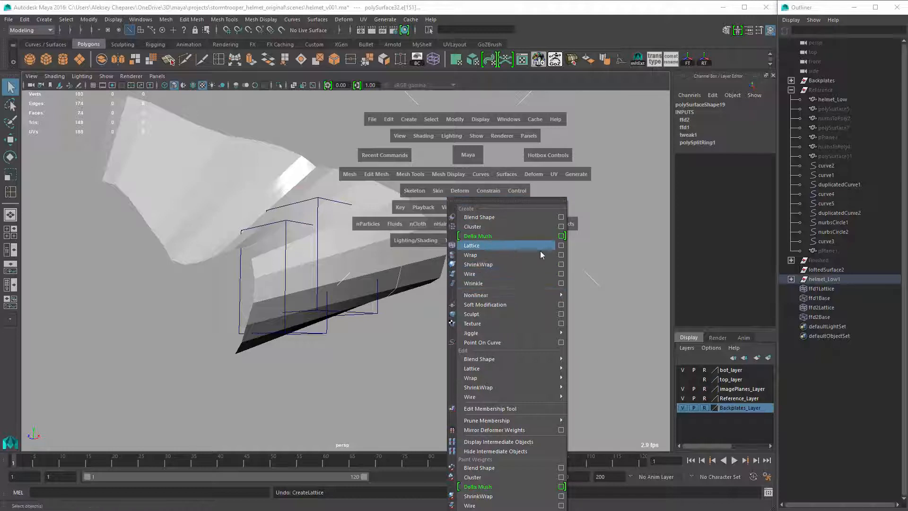
Step: Create lattice ffd3 on the cheek piece with local divisions of 30 per axis
click(561, 245)
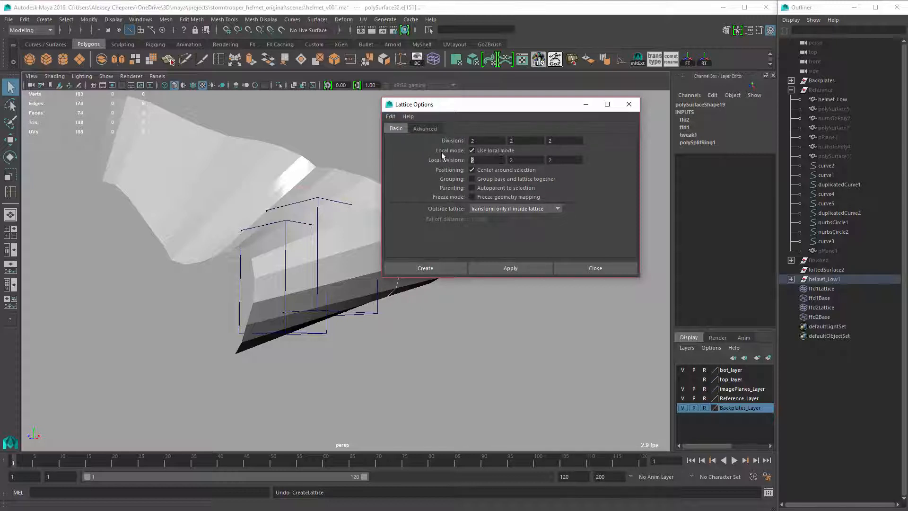
text(30)
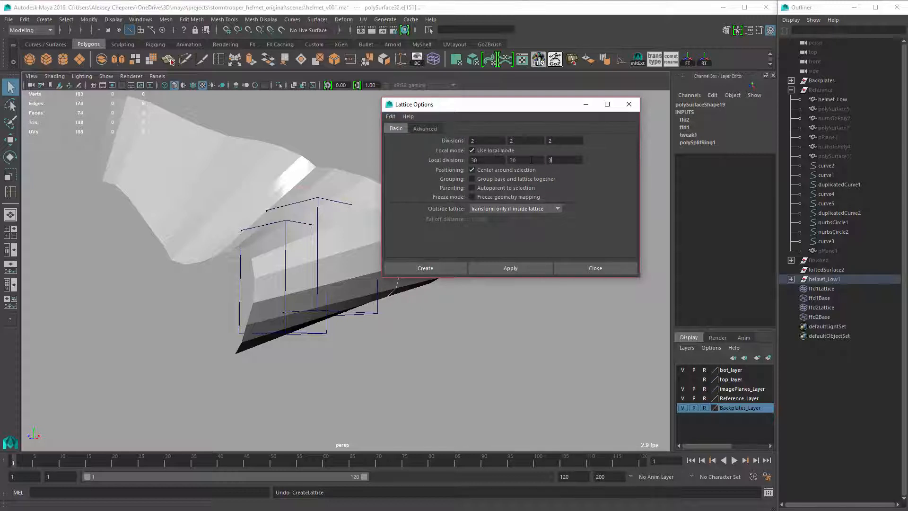
click(510, 268)
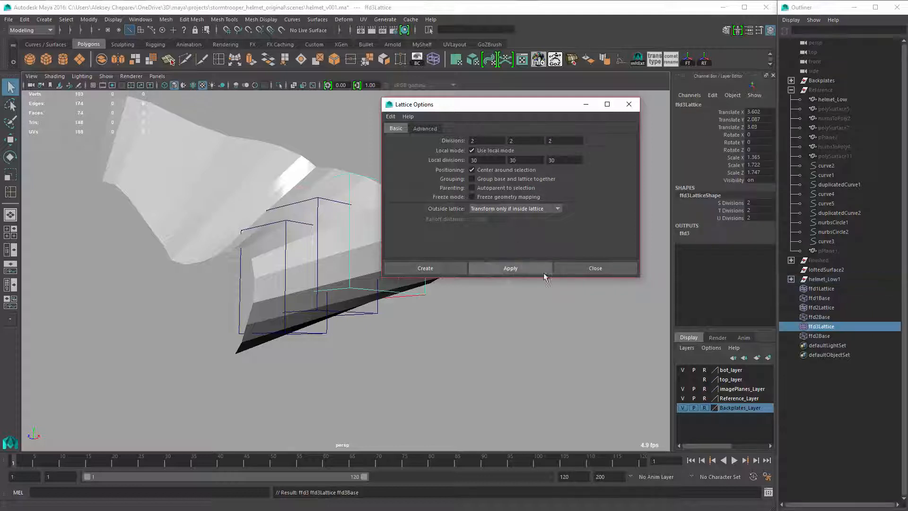
click(596, 268)
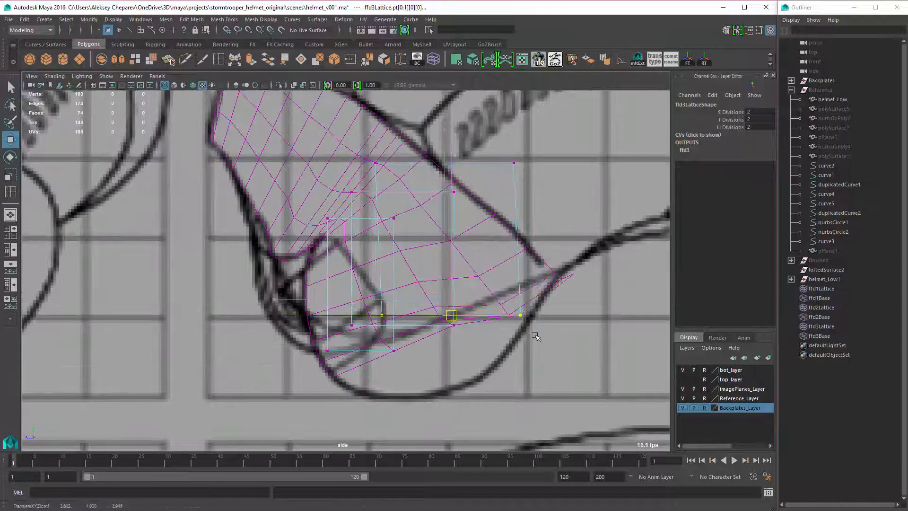
Step: Move lattice points to bend the cheek piece's lower edge along the side reference curve
drag(451, 315, 454, 316)
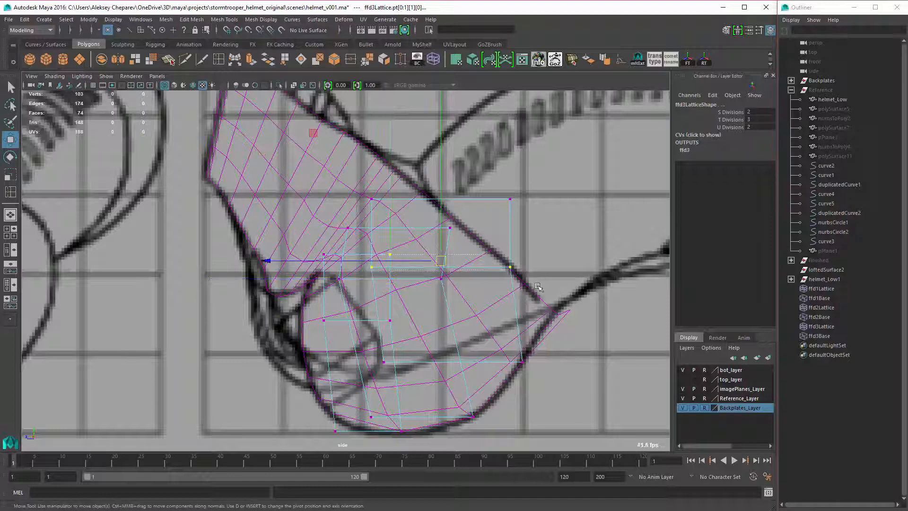
drag(441, 261, 433, 250)
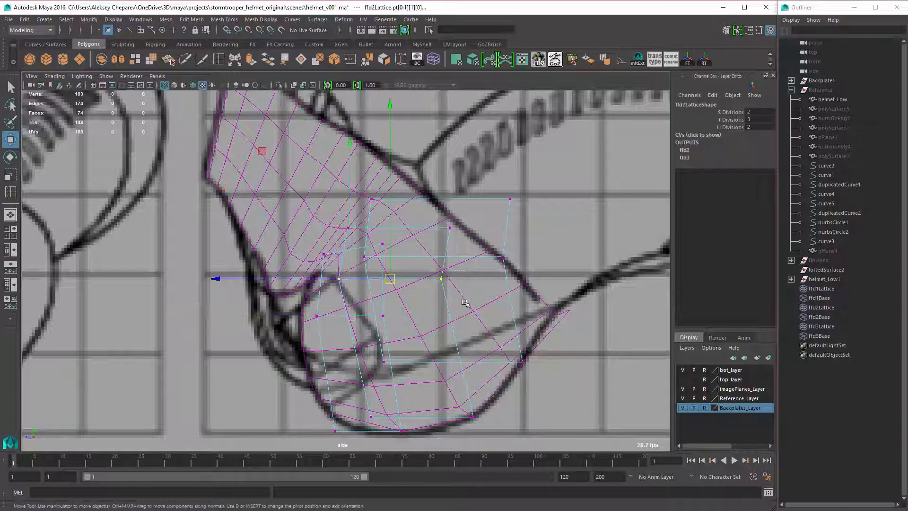
drag(389, 279, 387, 273)
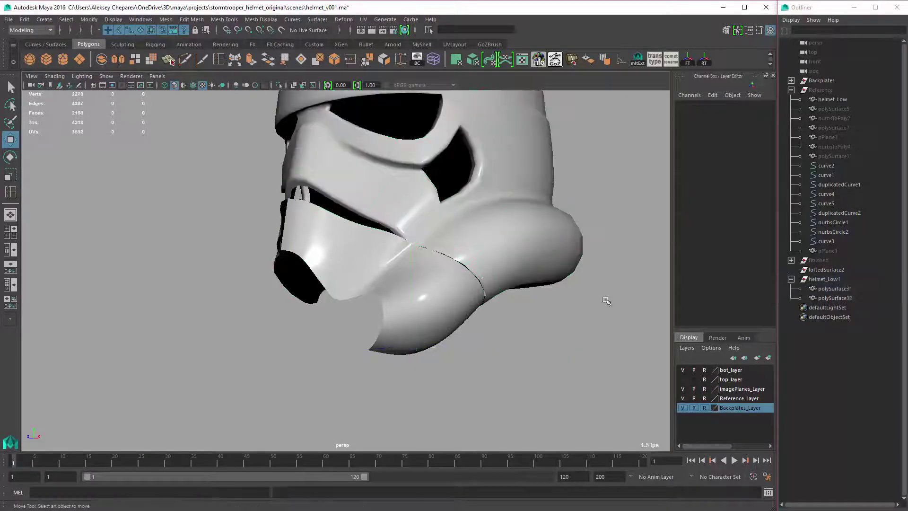
Step: Orbit the perspective view to inspect the assembled helmet from the front side
drag(406, 232, 441, 203)
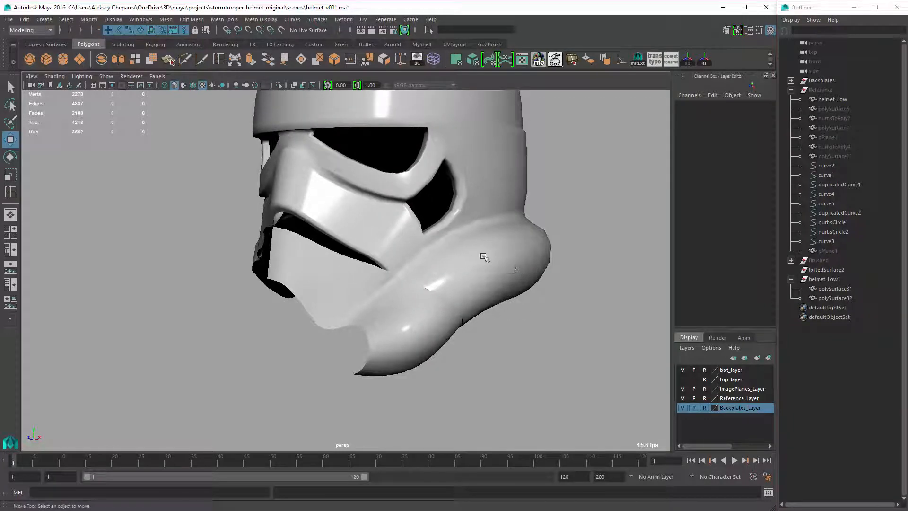
drag(483, 257, 421, 225)
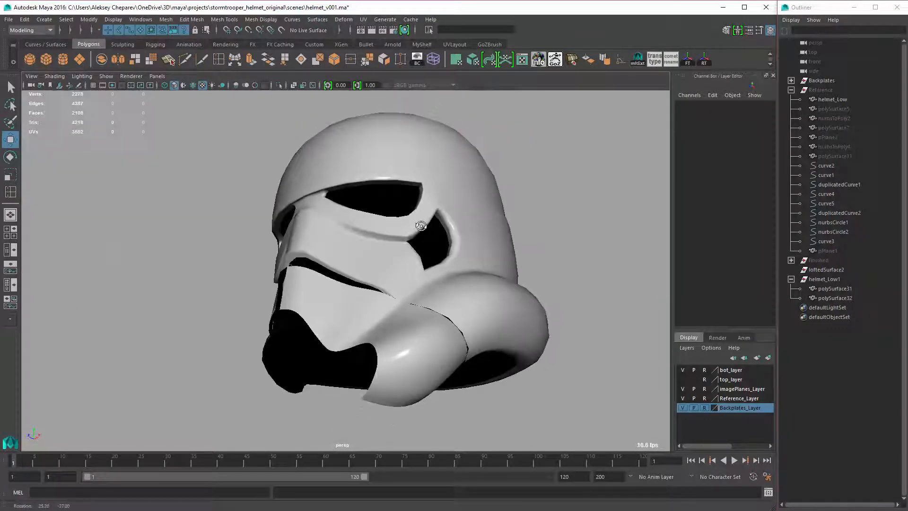
drag(421, 225, 505, 241)
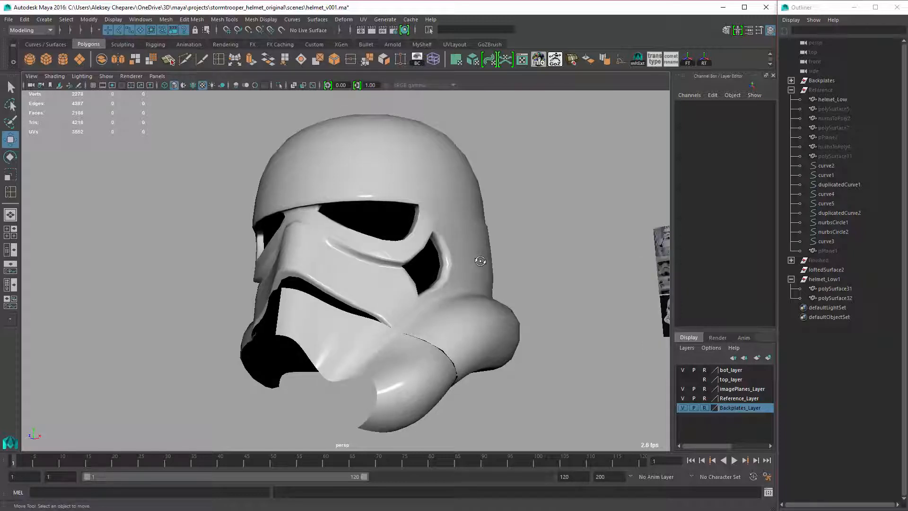
mouse_move(481, 269)
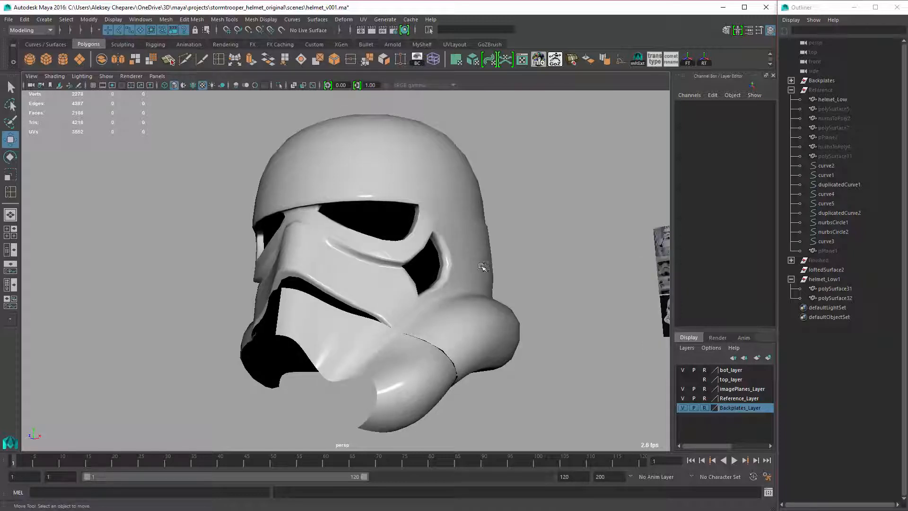
mouse_move(489, 270)
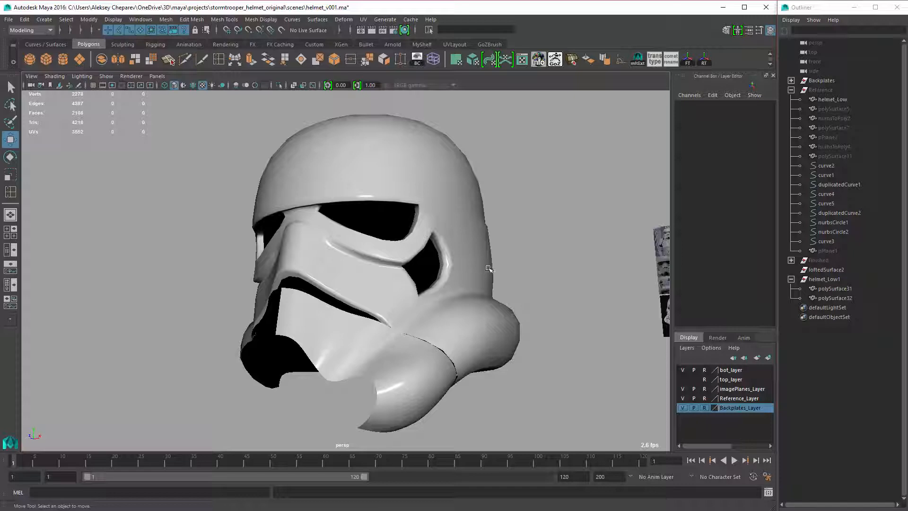